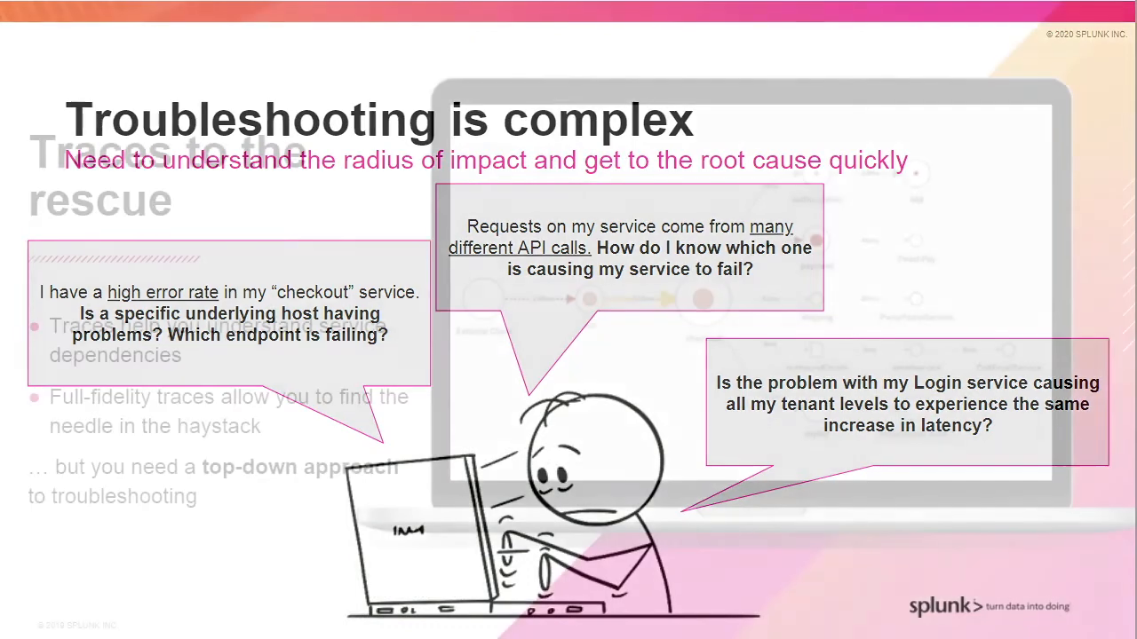
# Step: Advance from the 'Traces to the rescue' slide to 'Troubleshooting is complex'
pyautogui.press('Right')
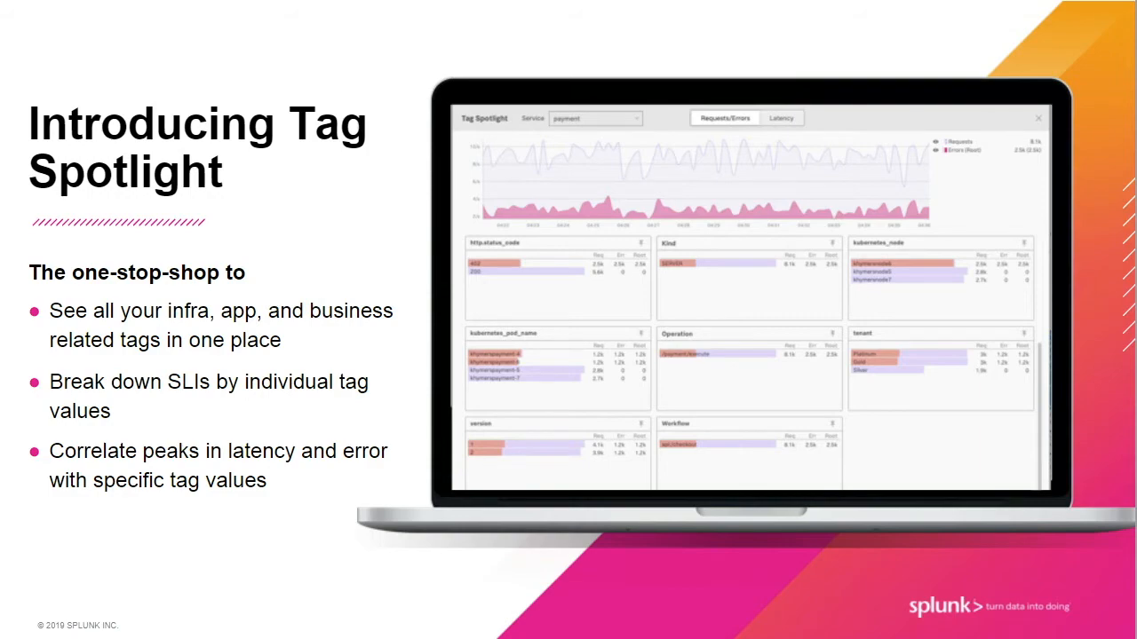
pyautogui.press('Right')
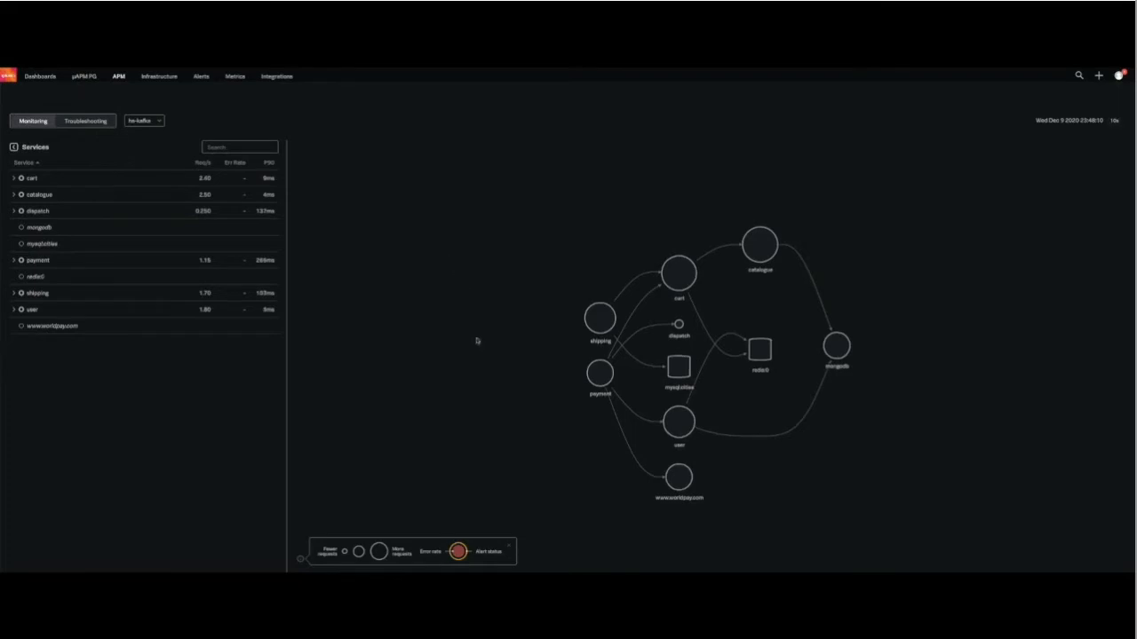
pyautogui.moveTo(588, 298)
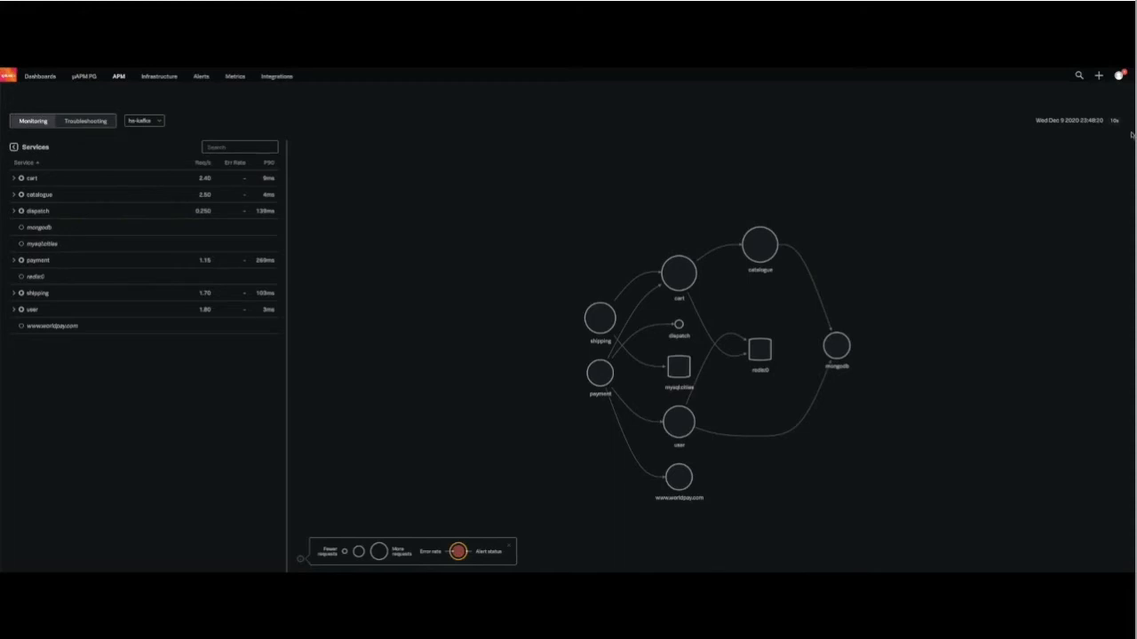
pyautogui.moveTo(1125, 151)
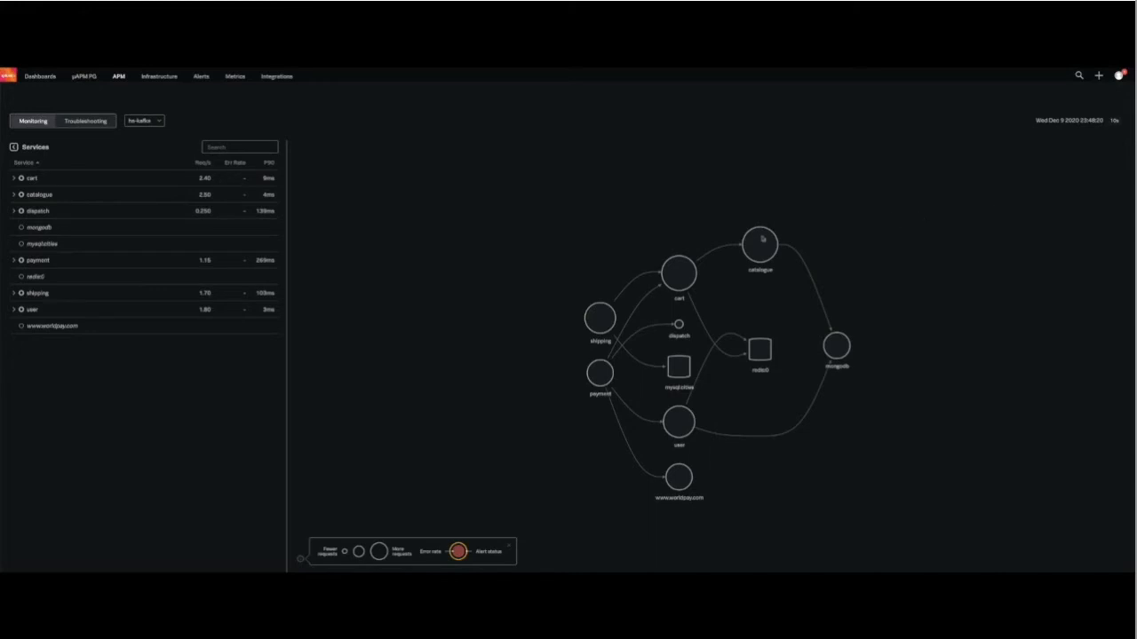
pyautogui.moveTo(768, 222)
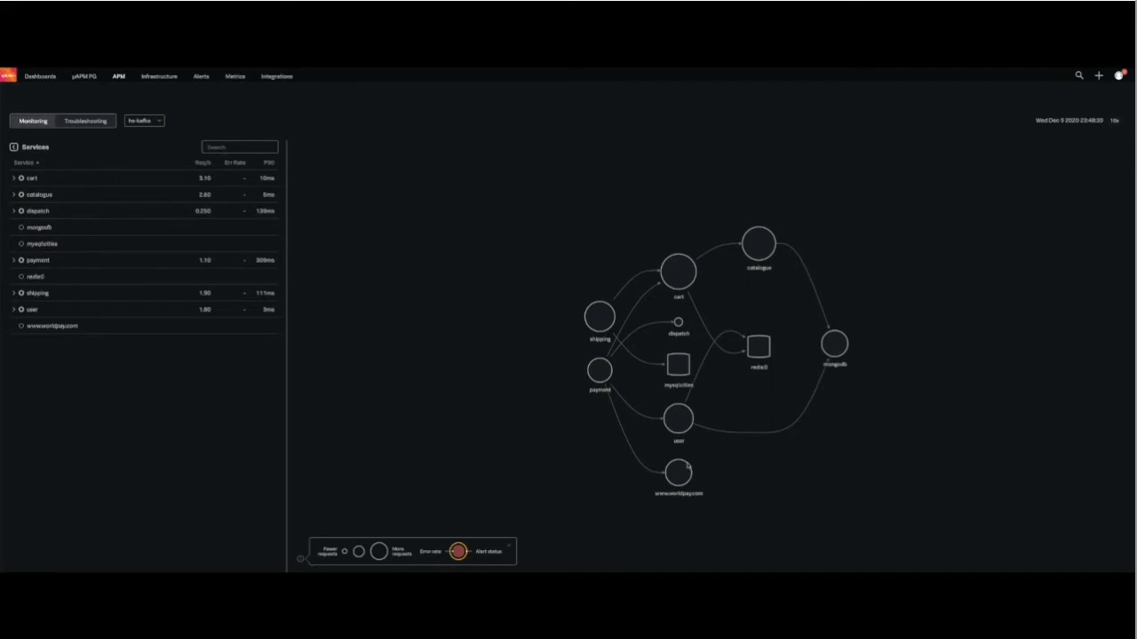
pyautogui.moveTo(691, 458)
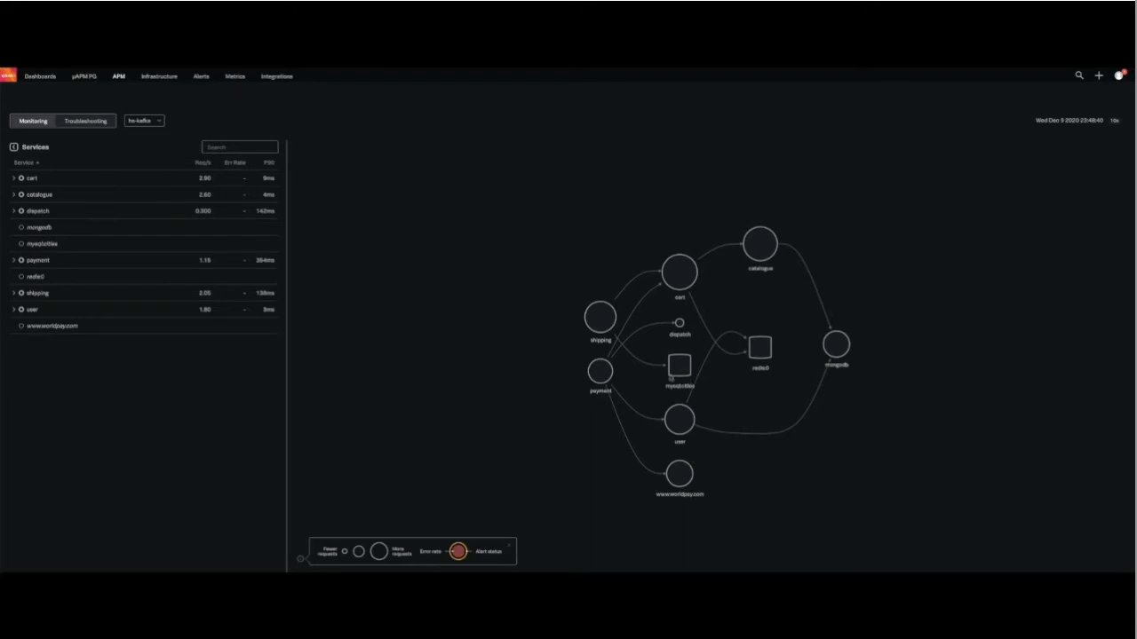
pyautogui.moveTo(155, 363)
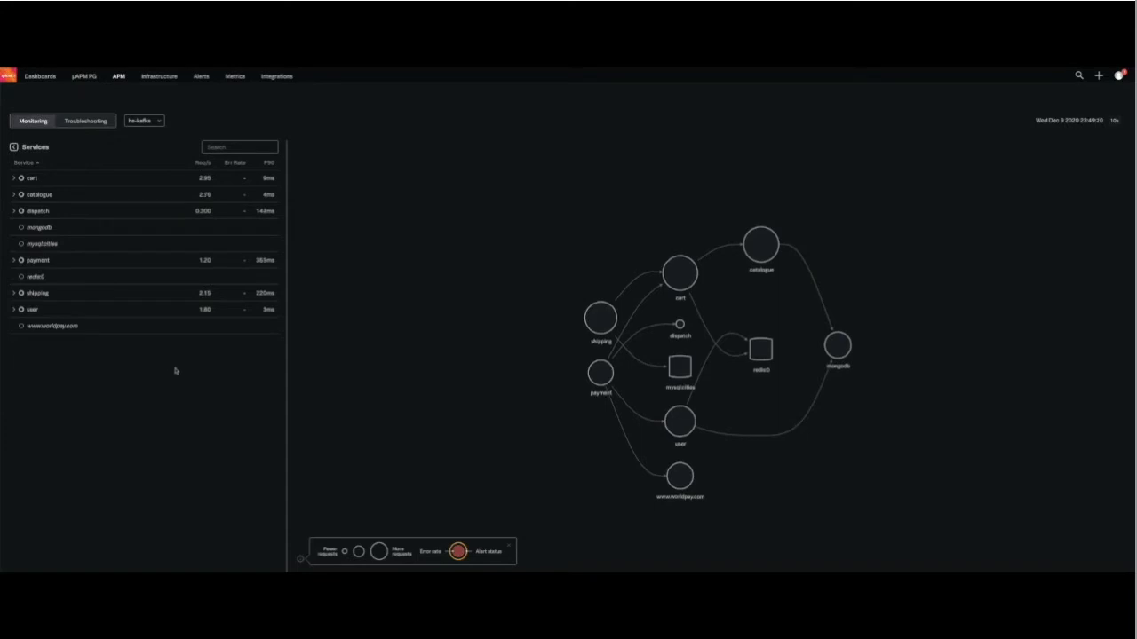
pyautogui.moveTo(174, 365)
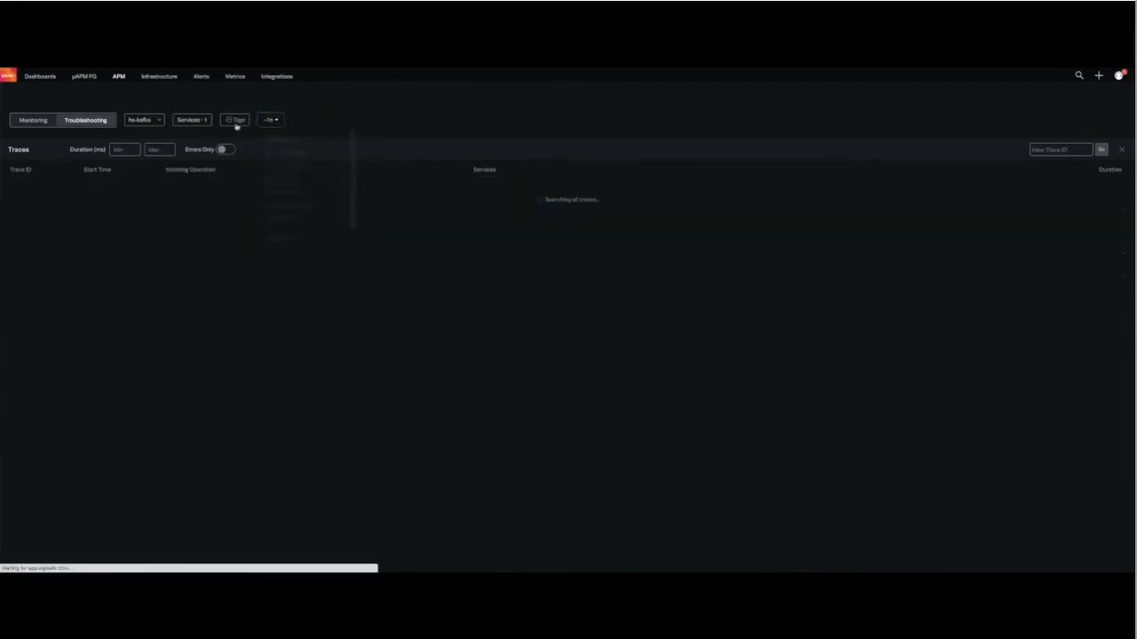
# Step: Filter traces by the userId tag, then open the single remaining POST /login trace
pyautogui.click(236, 120)
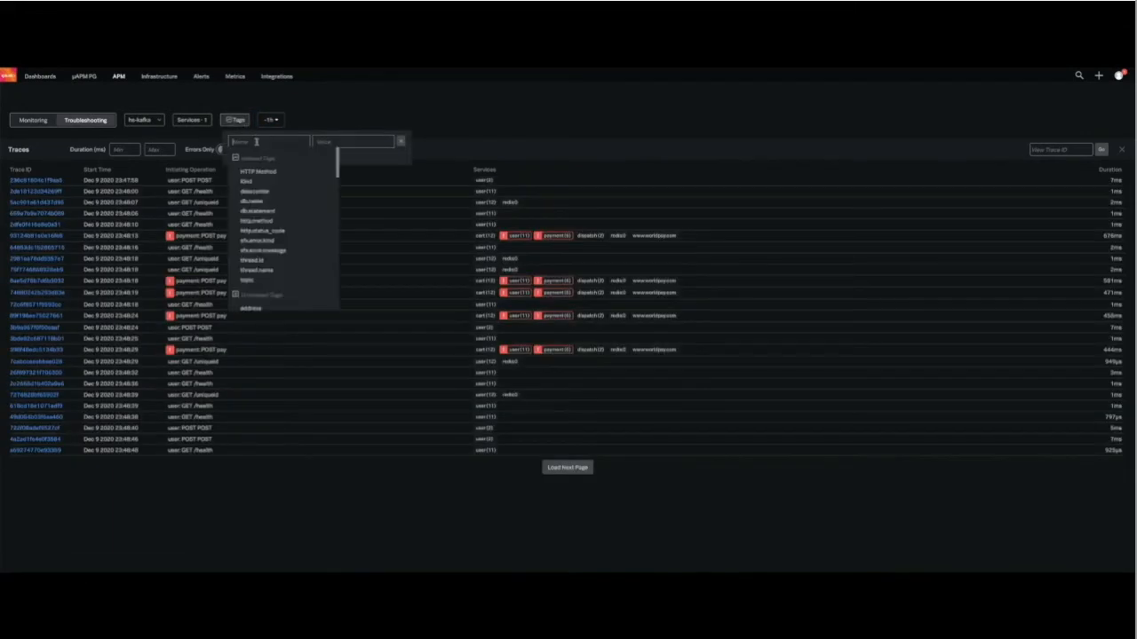
pyautogui.write('user')
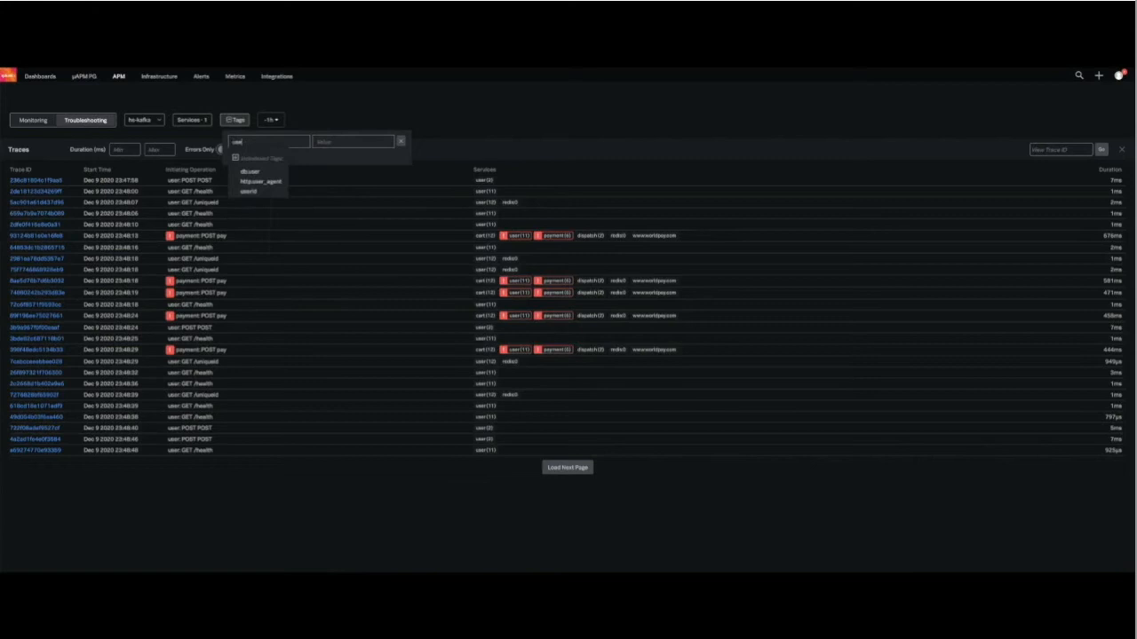
pyautogui.click(248, 191)
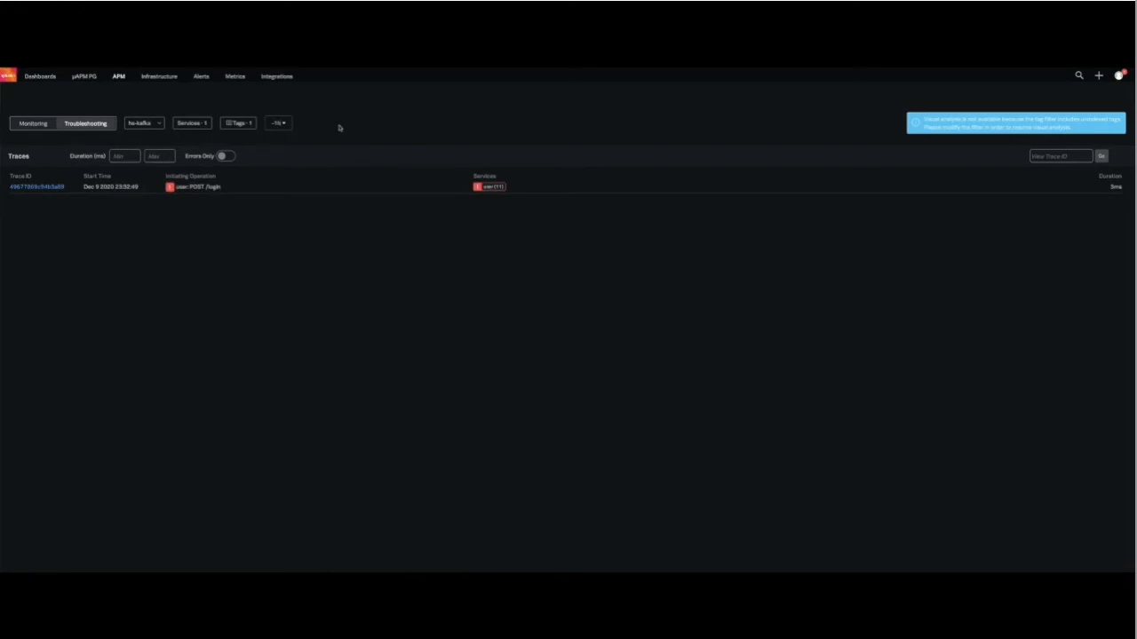
pyautogui.moveTo(36, 191)
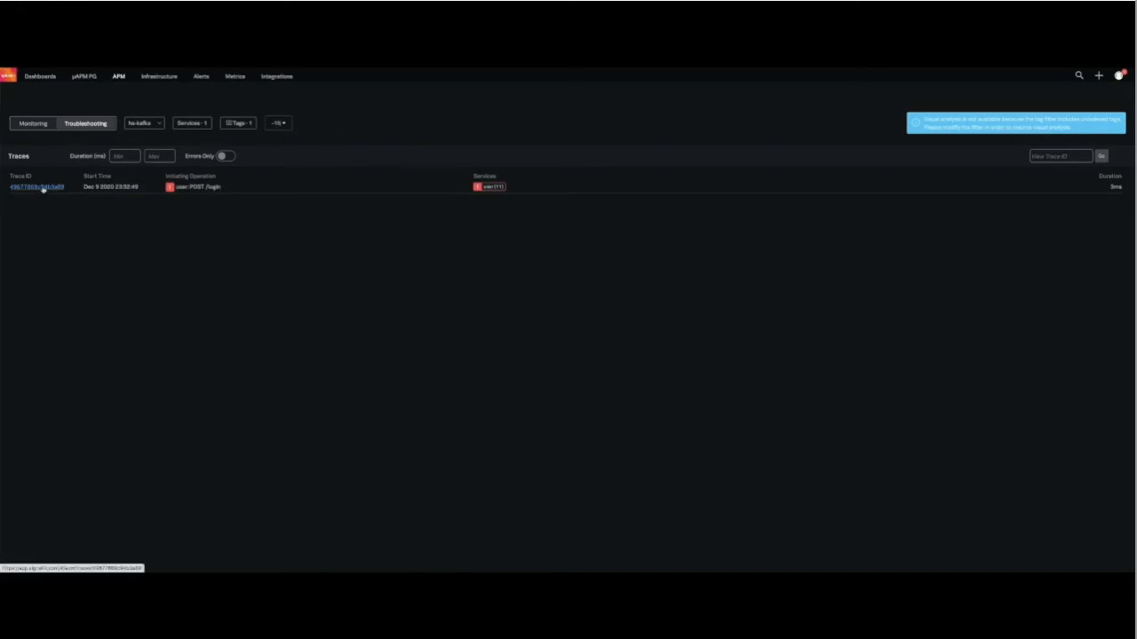
pyautogui.click(35, 189)
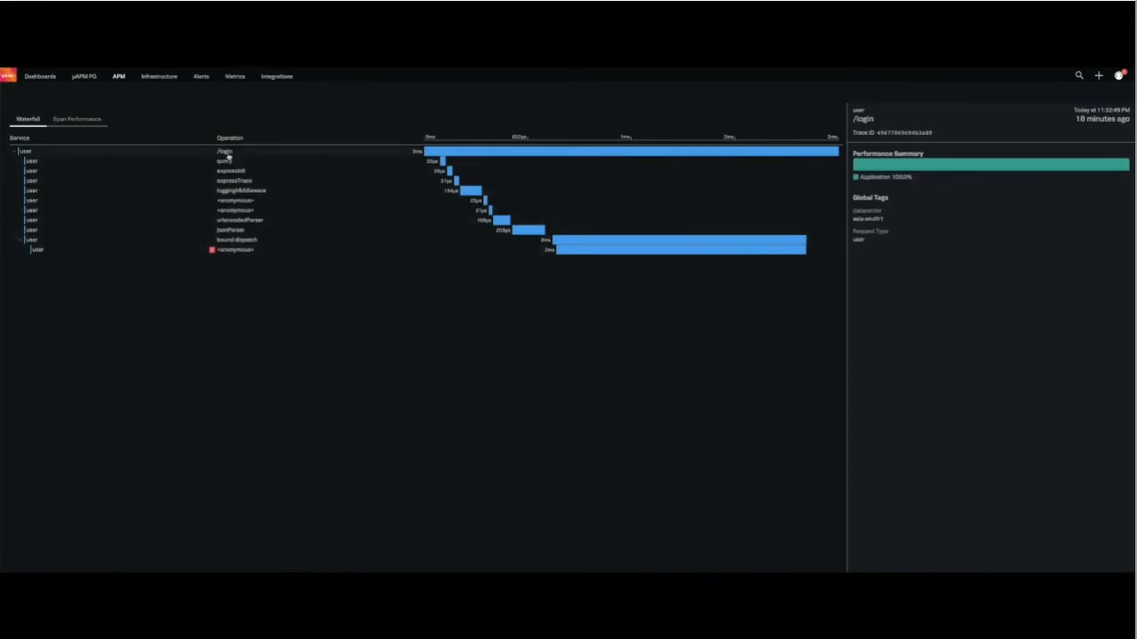
# Step: Return from the login trace to the APM services overview
pyautogui.click(235, 249)
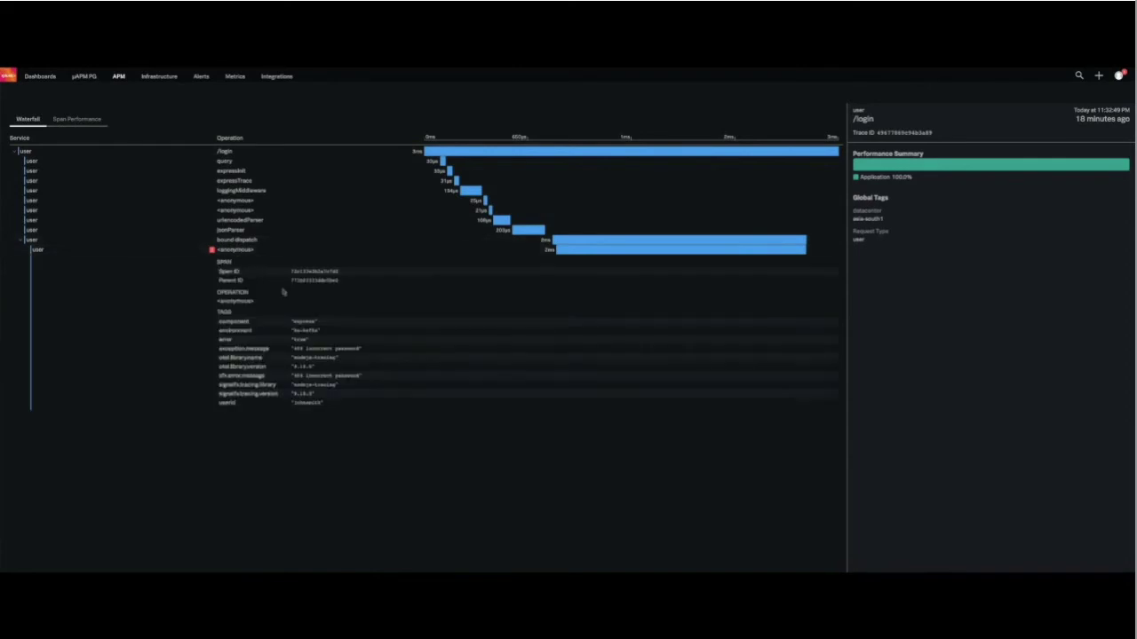
pyautogui.moveTo(312, 348)
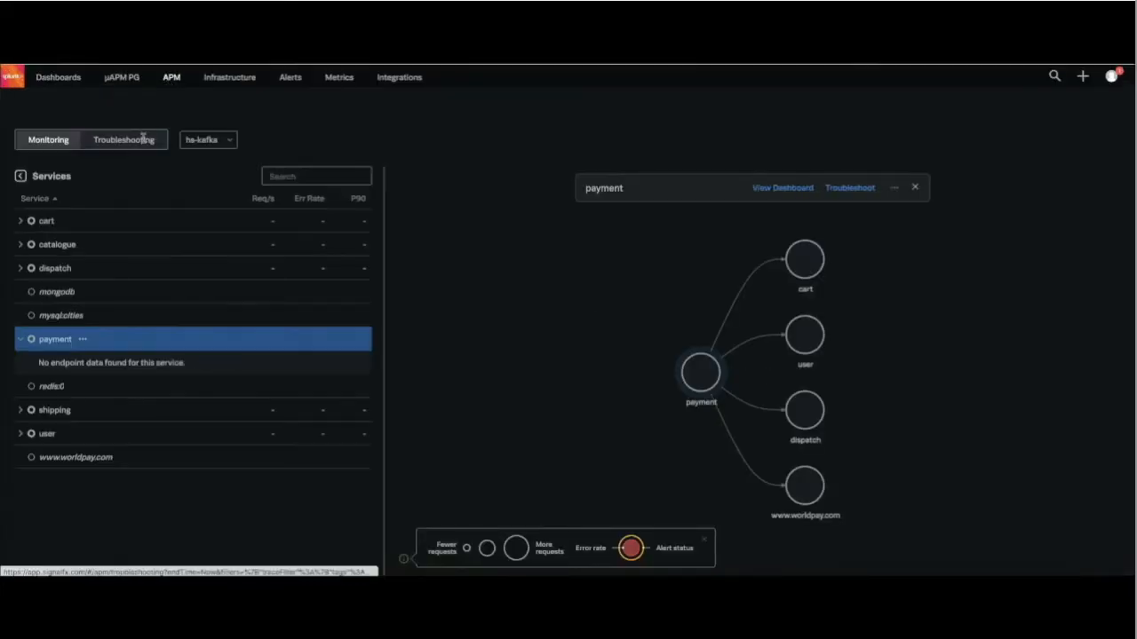
# Step: Switch to the Troubleshooting service map to see payment's requests, errors and latency
pyautogui.click(124, 139)
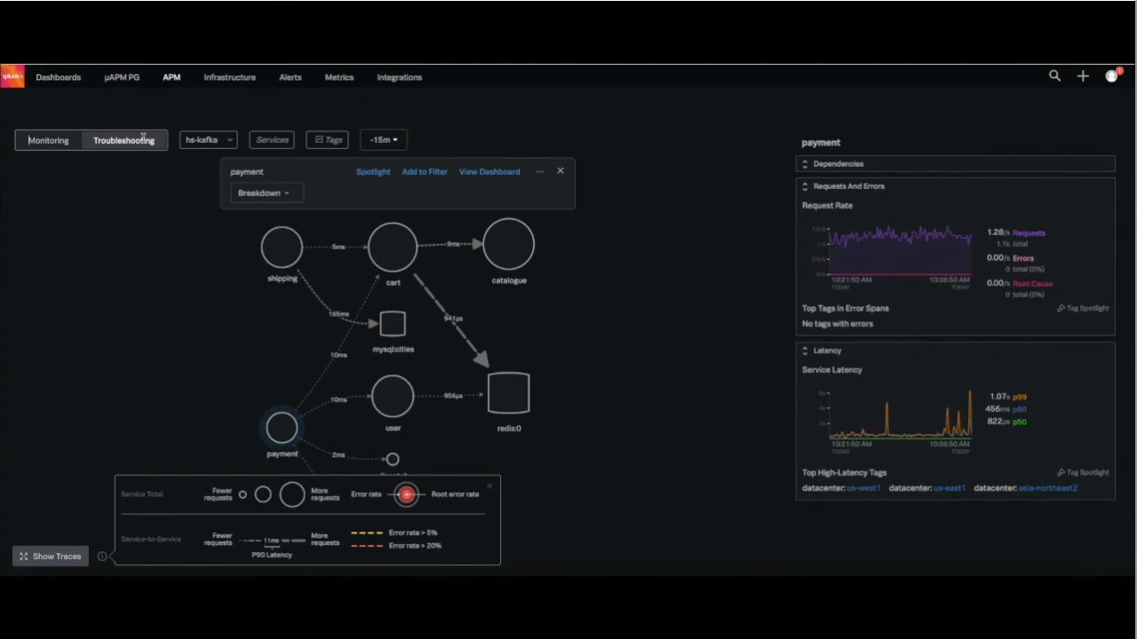
pyautogui.moveTo(174, 231)
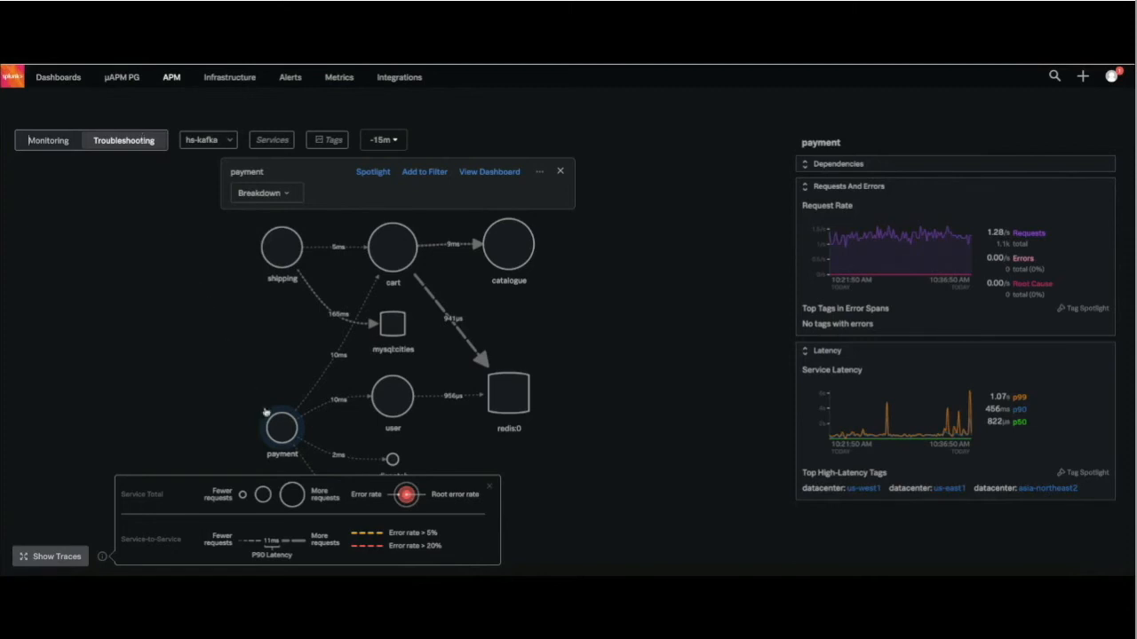
pyautogui.moveTo(281, 427)
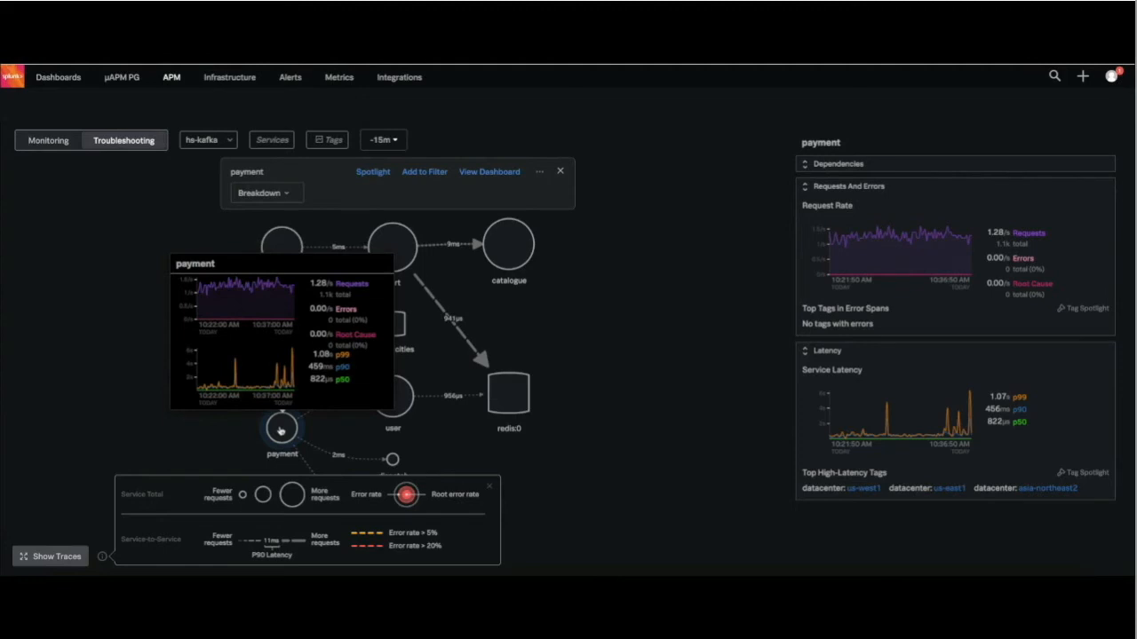
pyautogui.moveTo(1068, 478)
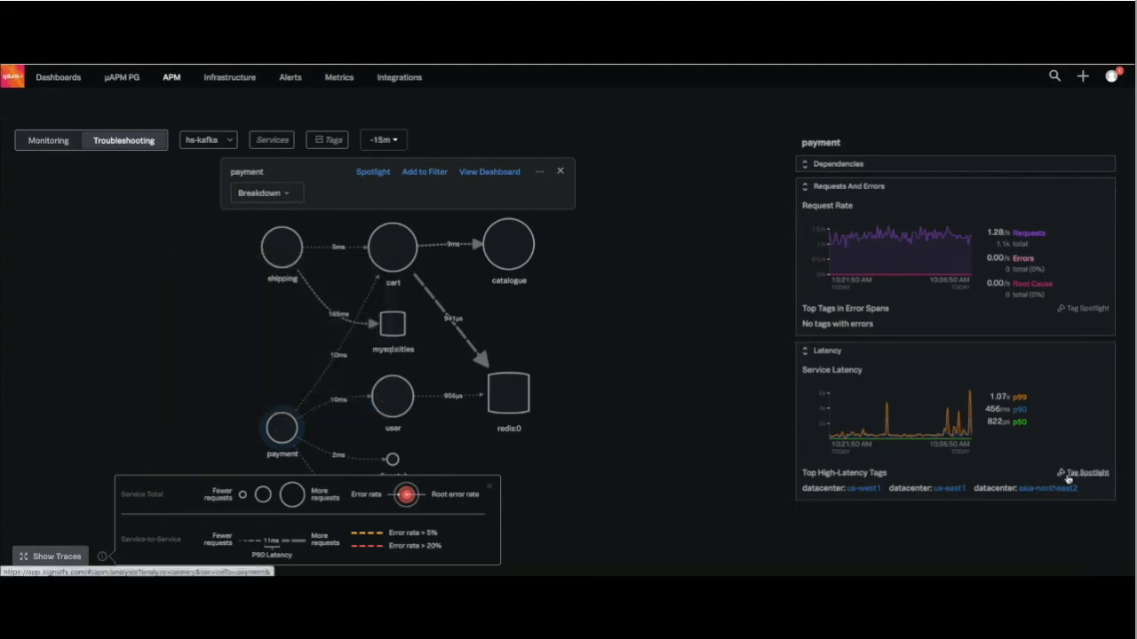
# Step: Open Tag Spotlight in latency mode for the payment service
pyautogui.click(1083, 472)
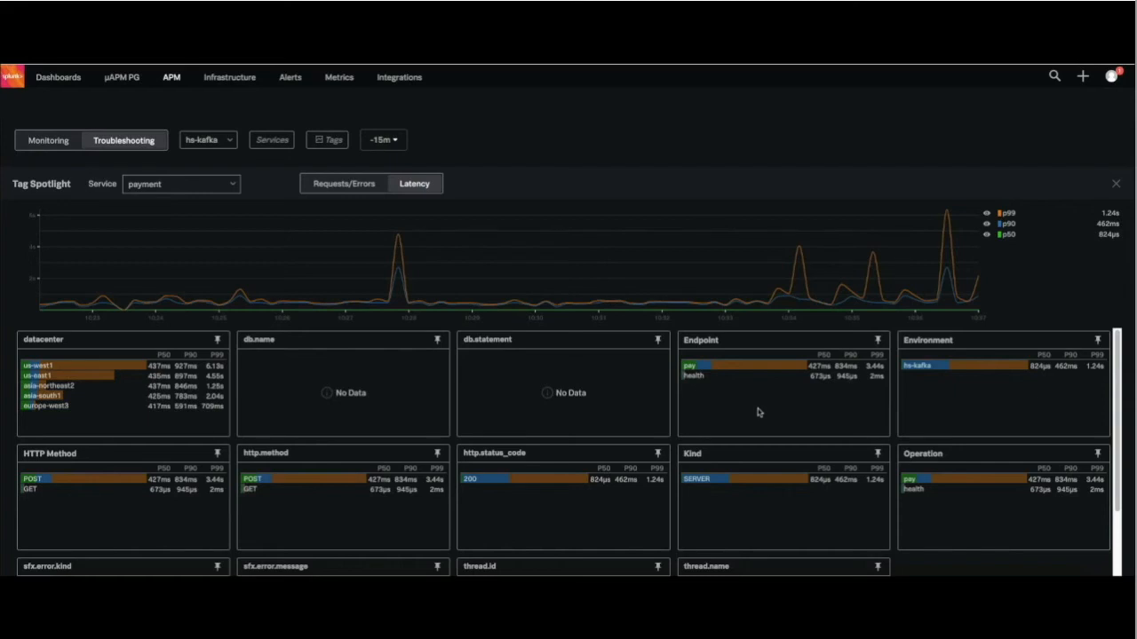
pyautogui.moveTo(959, 268)
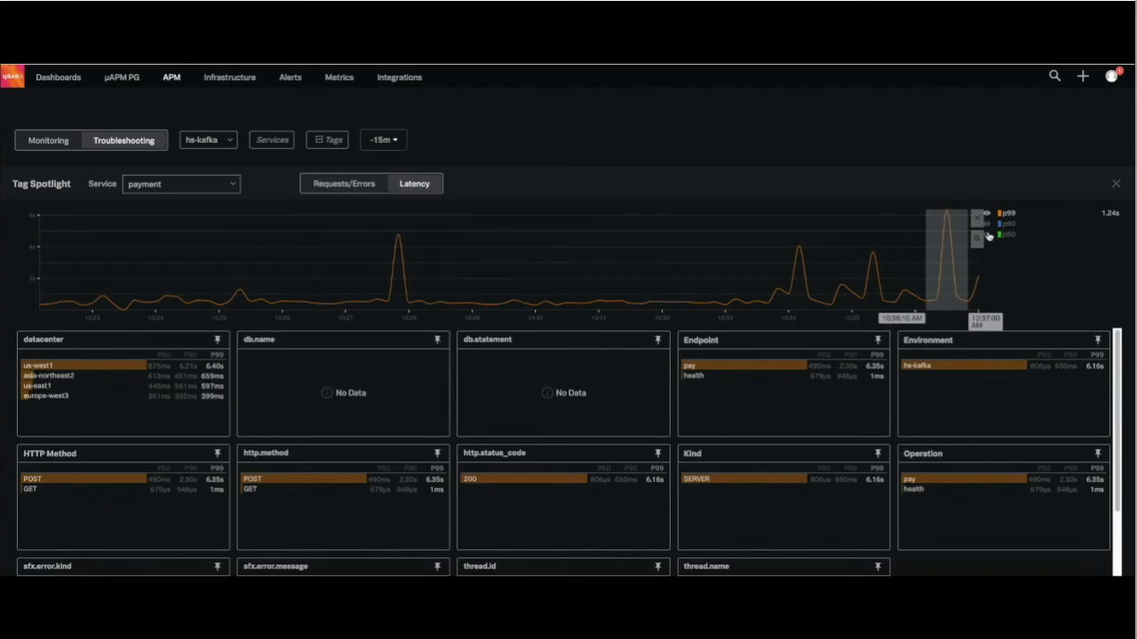
pyautogui.moveTo(736, 365)
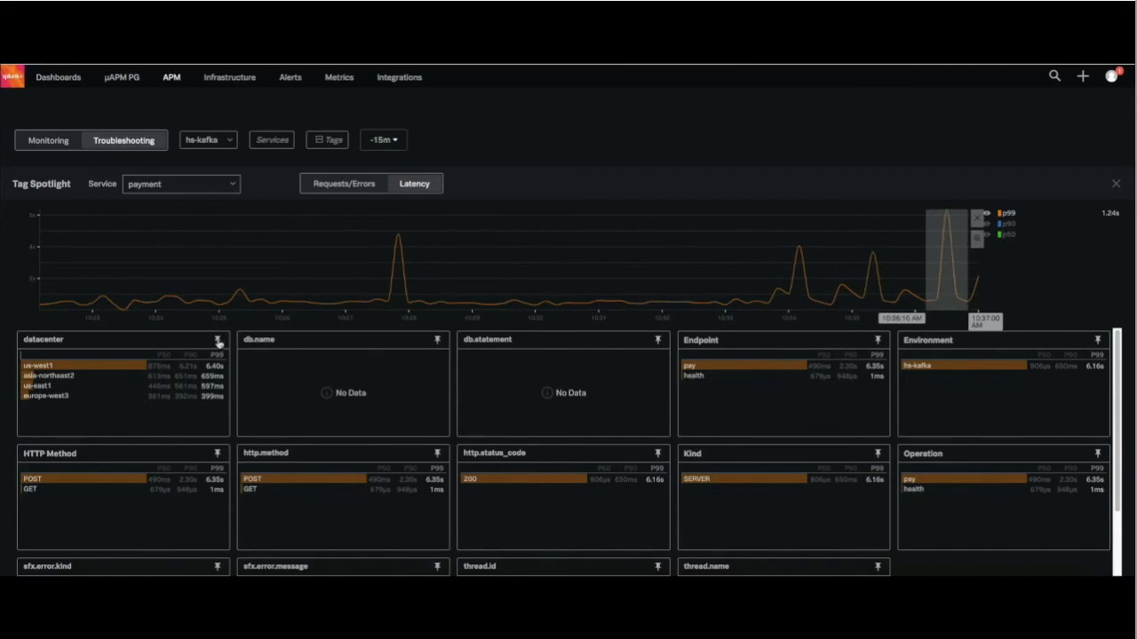
# Step: Split the payment latency chart into per-datacenter lines
pyautogui.click(217, 339)
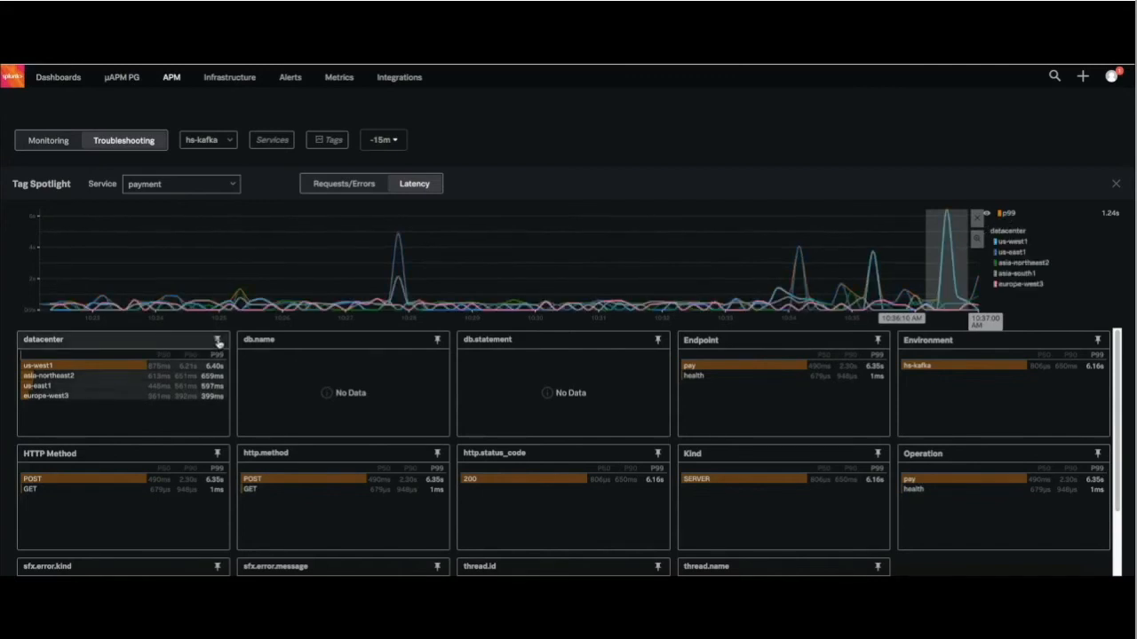
pyautogui.moveTo(268, 345)
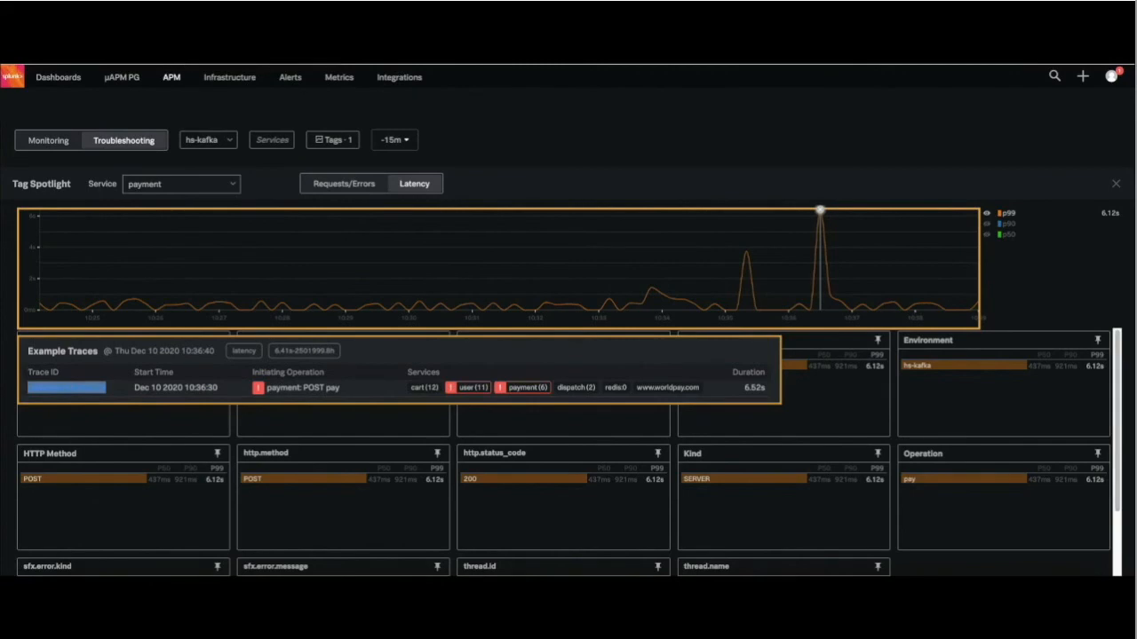
# Step: Inspect the slow POST pay trace and its 6.39s requests.get span to worldpay.com
pyautogui.click(67, 388)
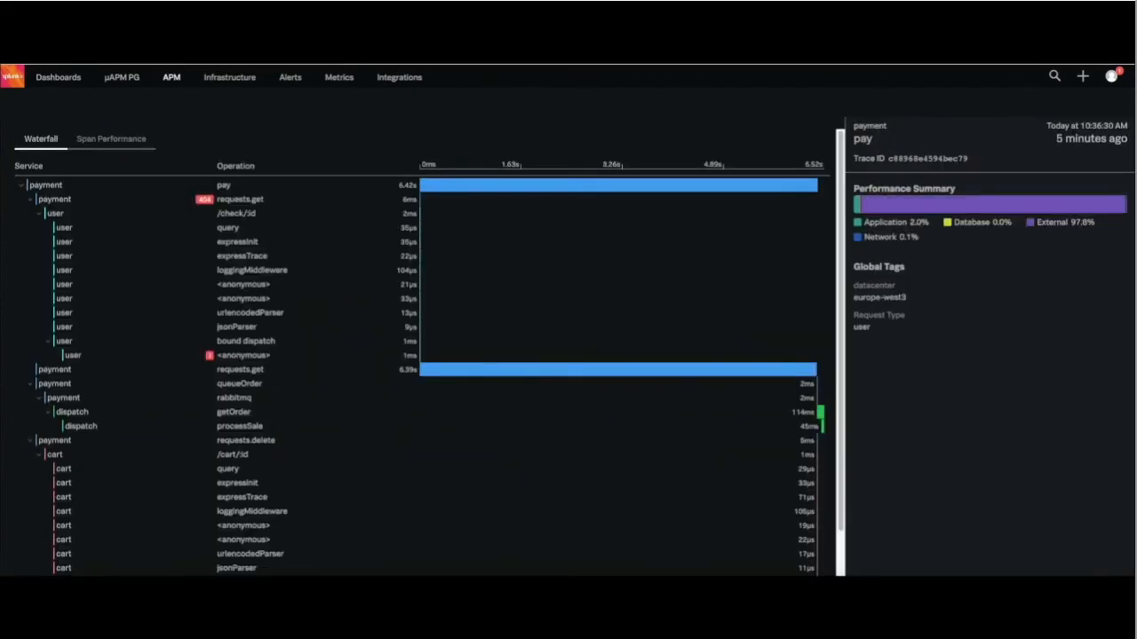
pyautogui.moveTo(371, 373)
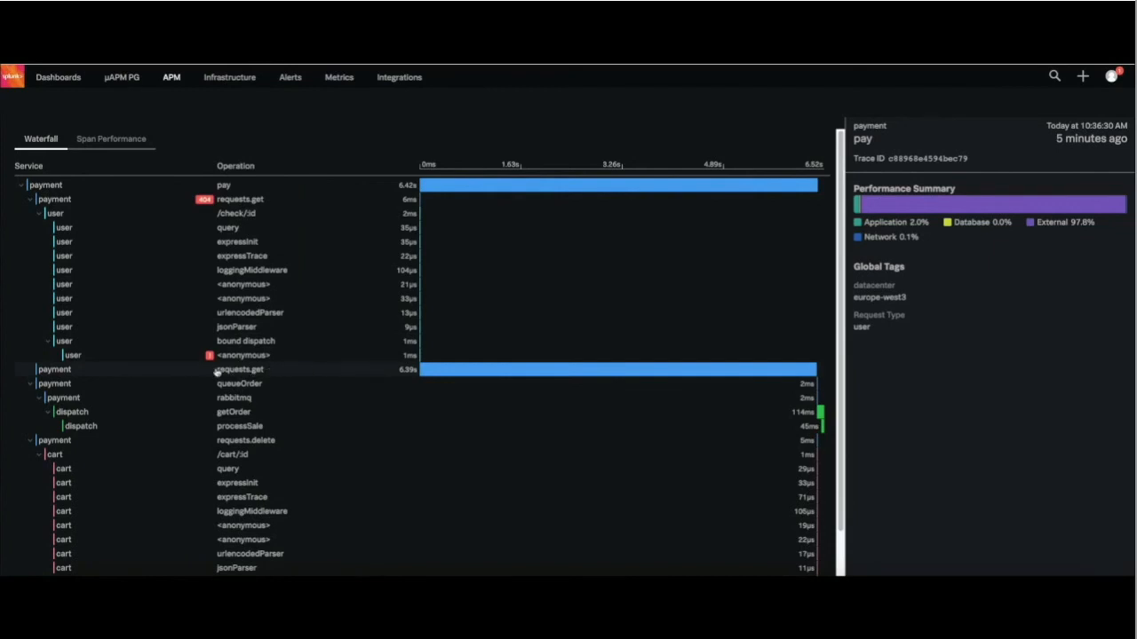
pyautogui.click(239, 369)
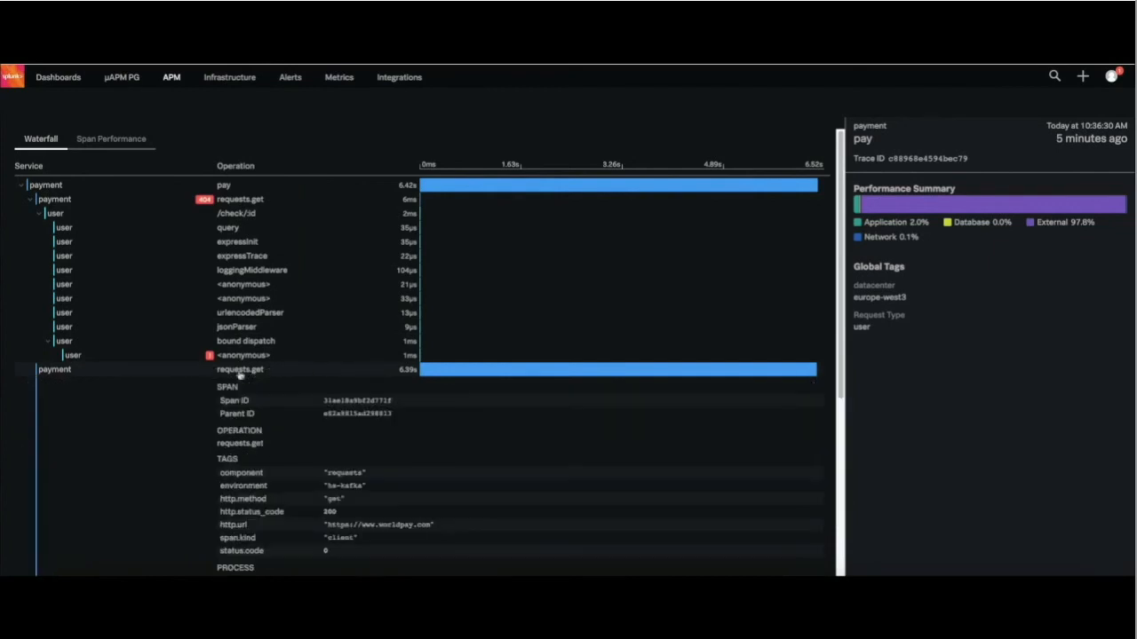
pyautogui.scroll(-3)
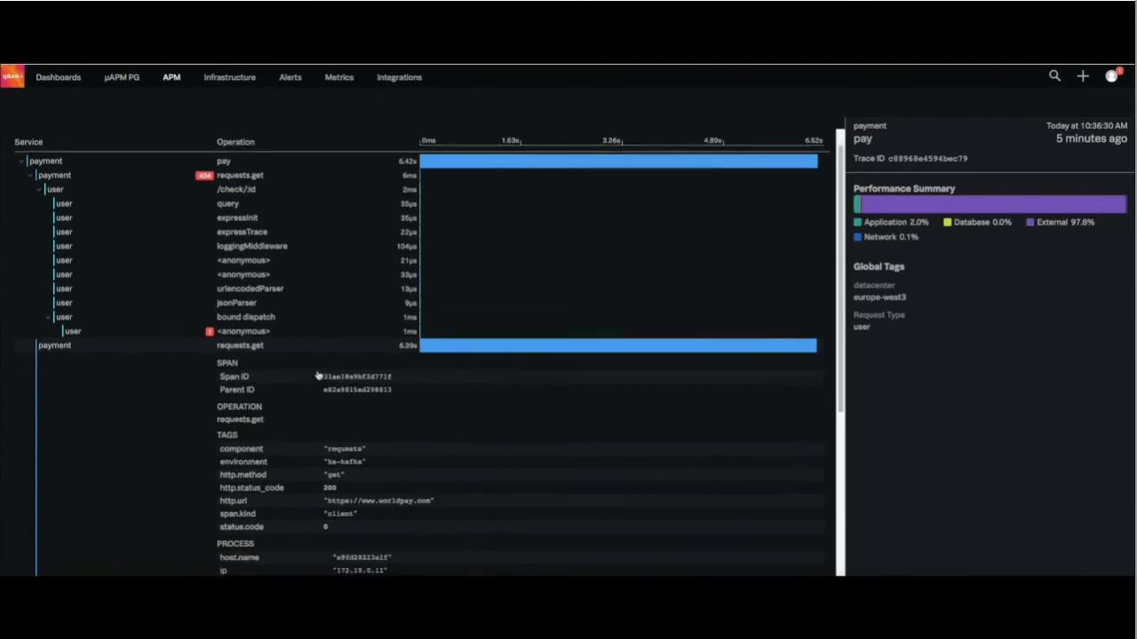
pyautogui.scroll(-3)
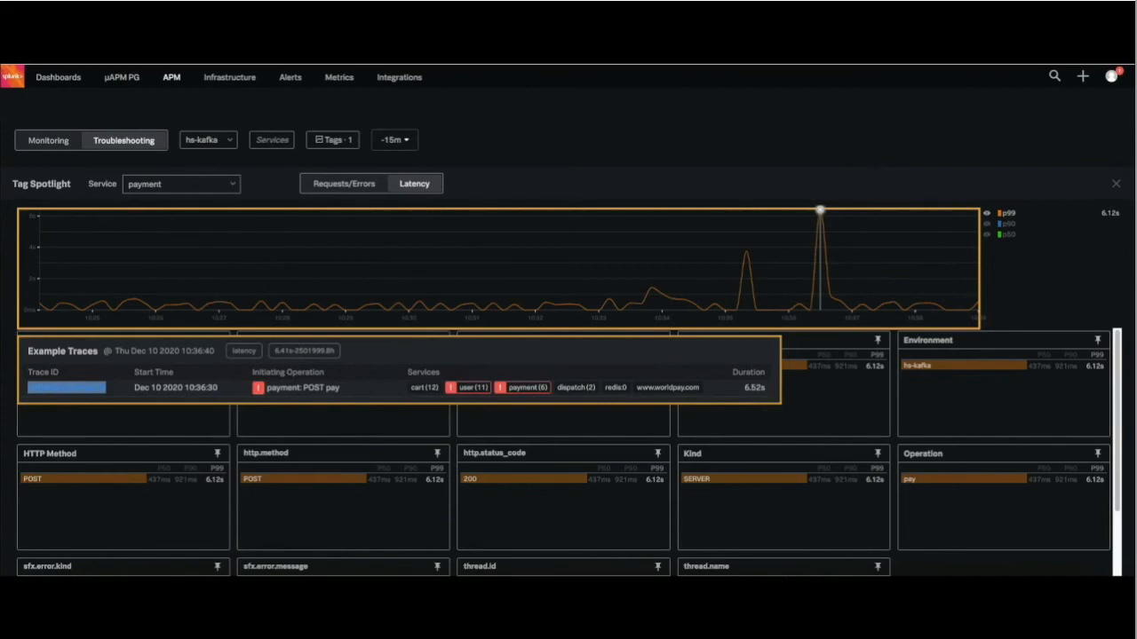
# Step: Remove the us-west1 datacenter tag filter from Tag Spotlight
pyautogui.click(333, 139)
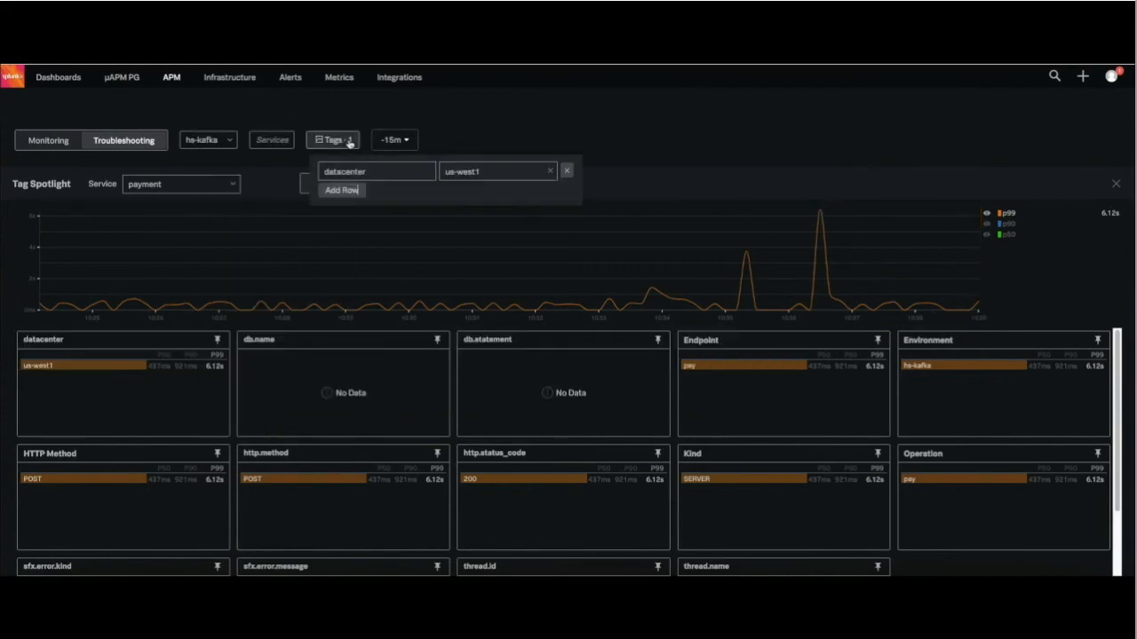
pyautogui.click(567, 170)
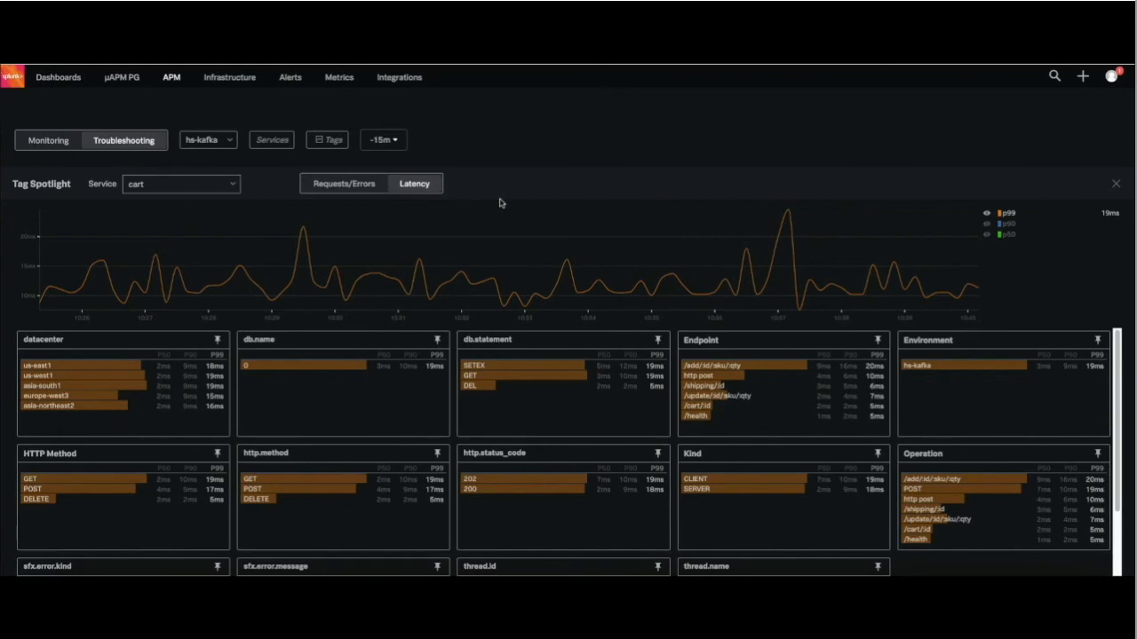
pyautogui.moveTo(786, 430)
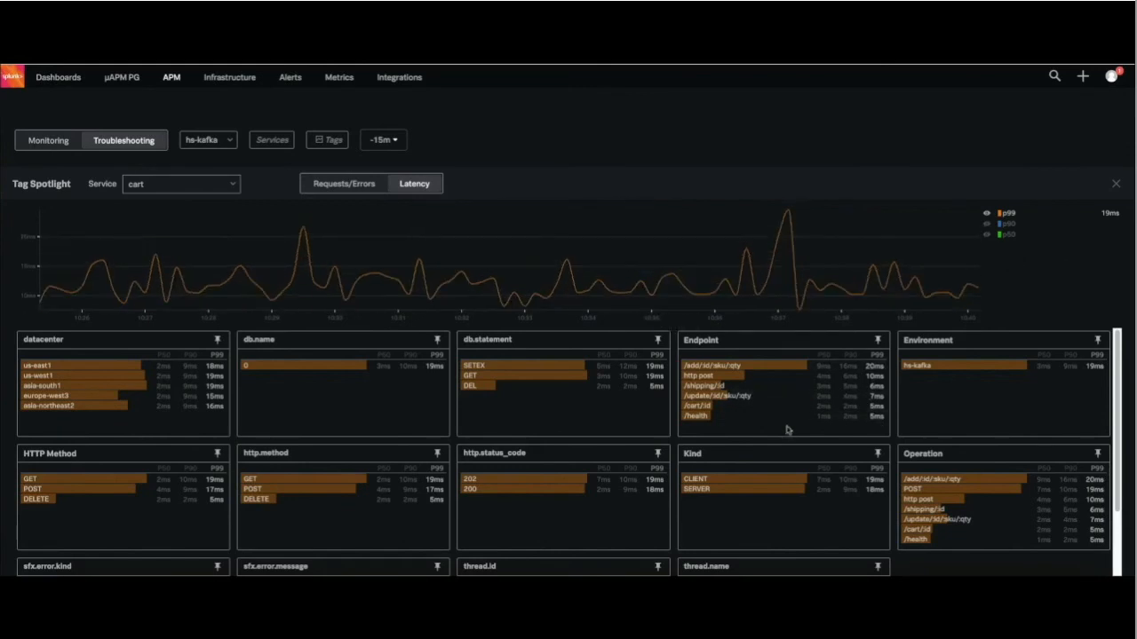
pyautogui.scroll(-3)
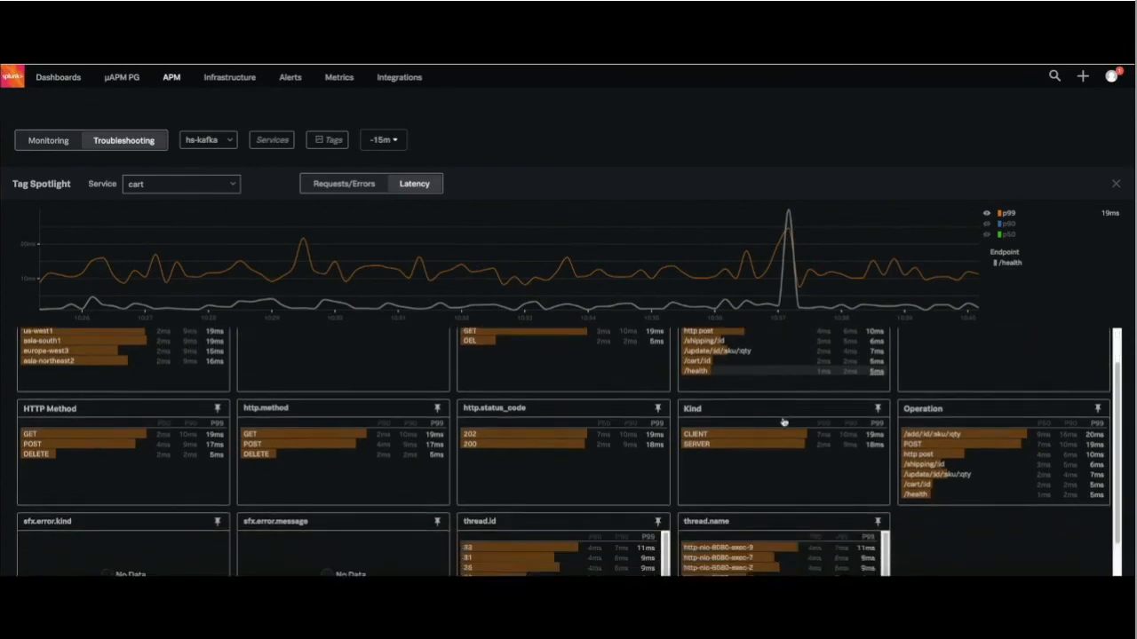
pyautogui.scroll(-3)
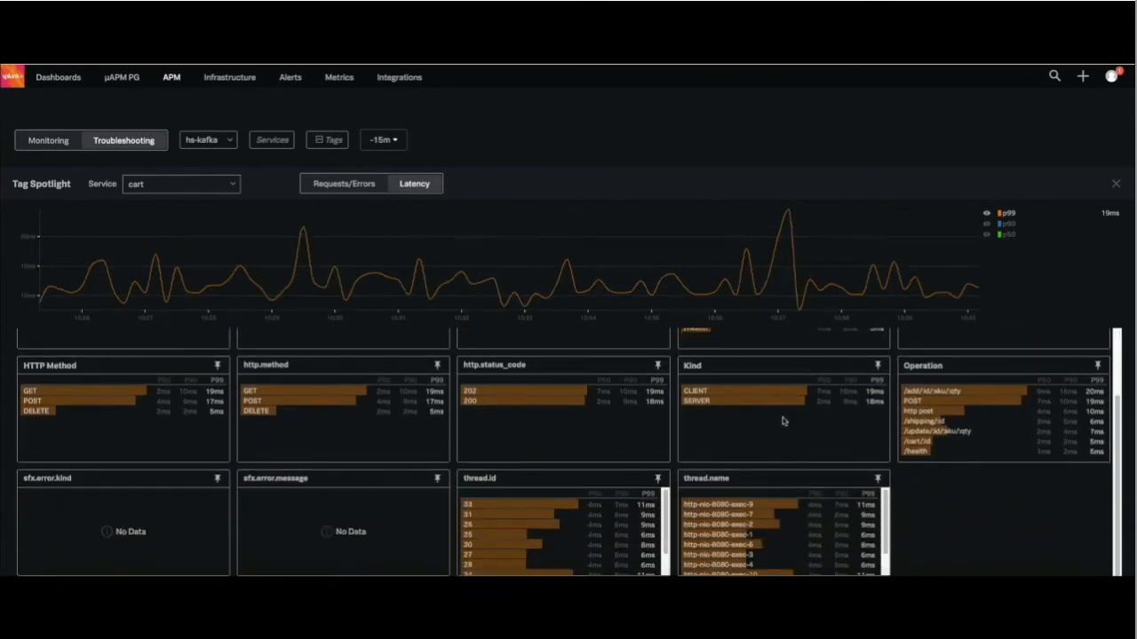
pyautogui.moveTo(669, 469)
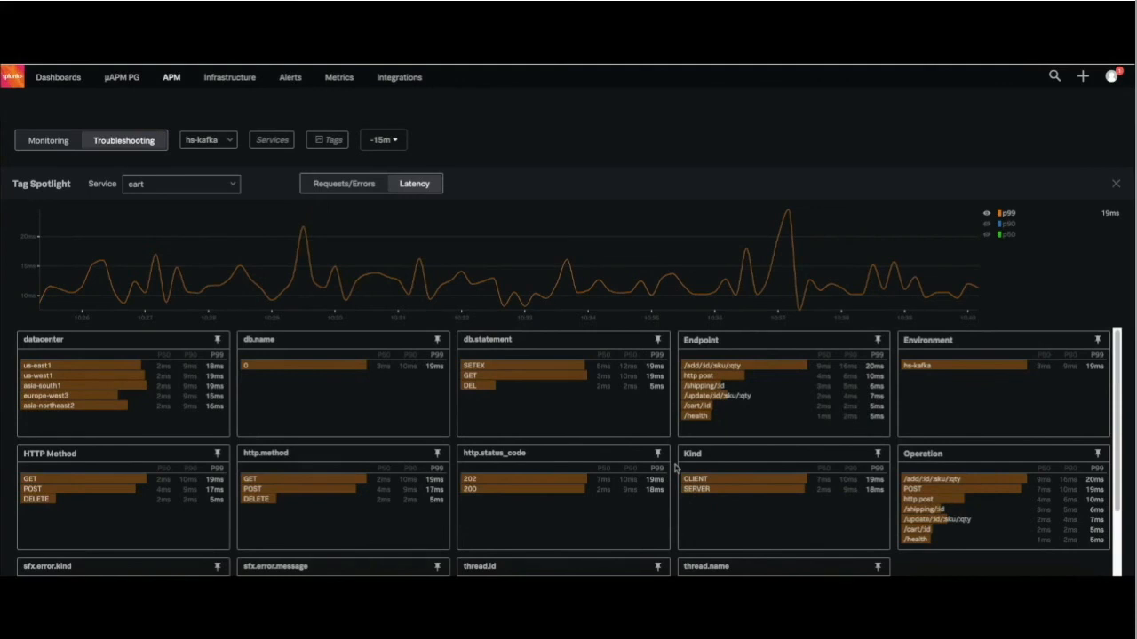
pyautogui.moveTo(526, 409)
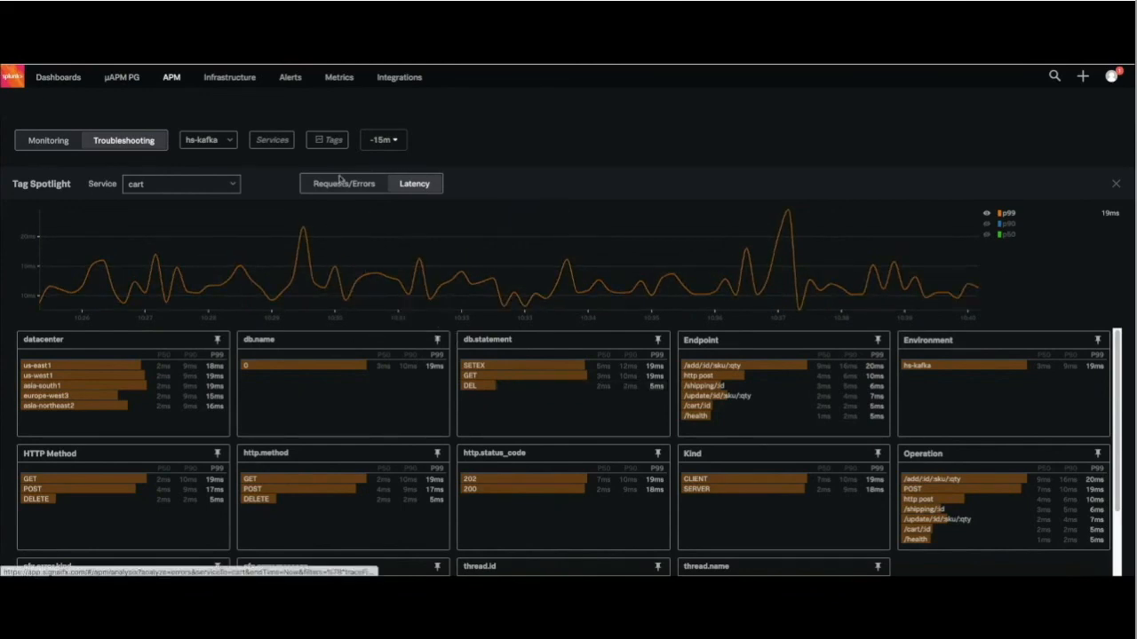
# Step: Show cart's Tag Spotlight as Requests/Errors and scroll through the tag cards
pyautogui.click(343, 183)
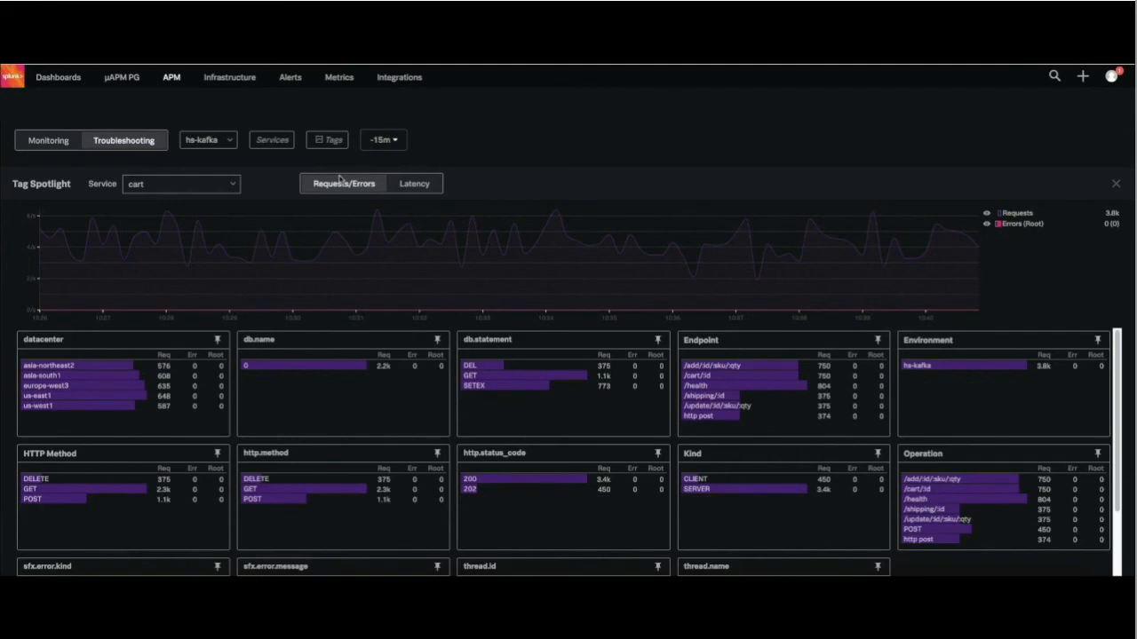
pyautogui.moveTo(509, 391)
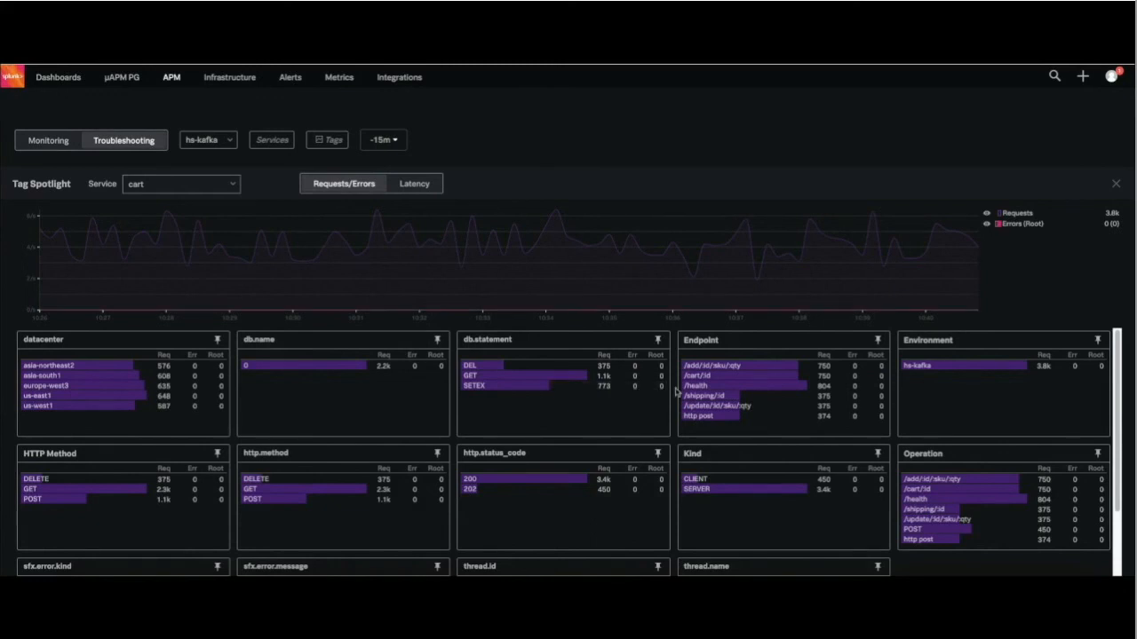
pyautogui.scroll(-3)
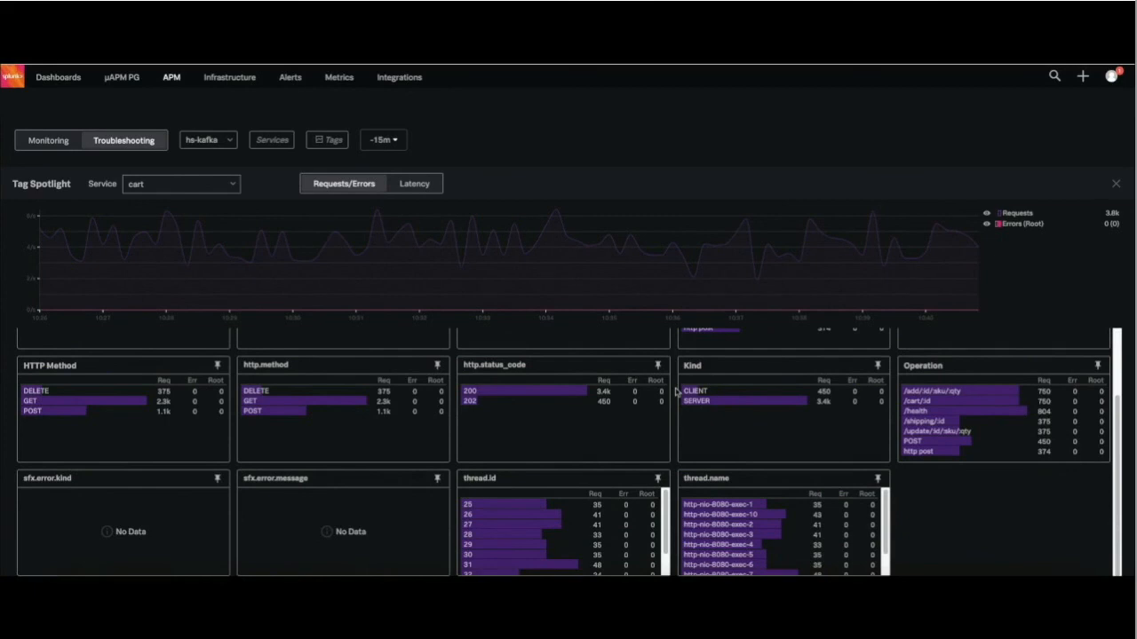
pyautogui.moveTo(674, 448)
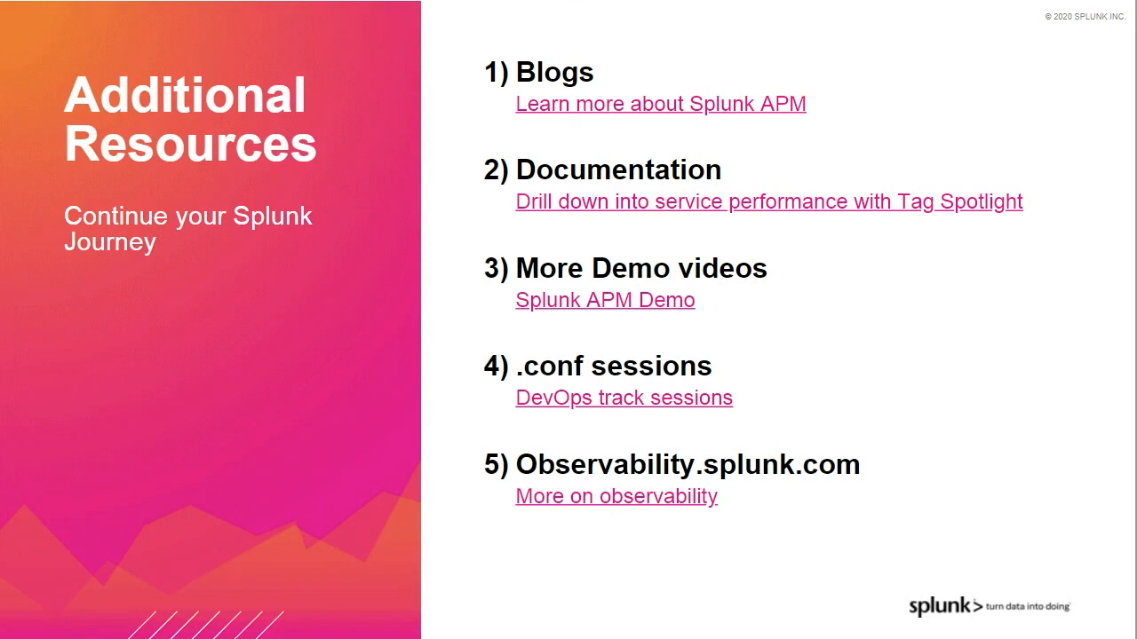
# Step: Advance from Additional Resources to the community.splunk.com closing slide
pyautogui.press('Right')
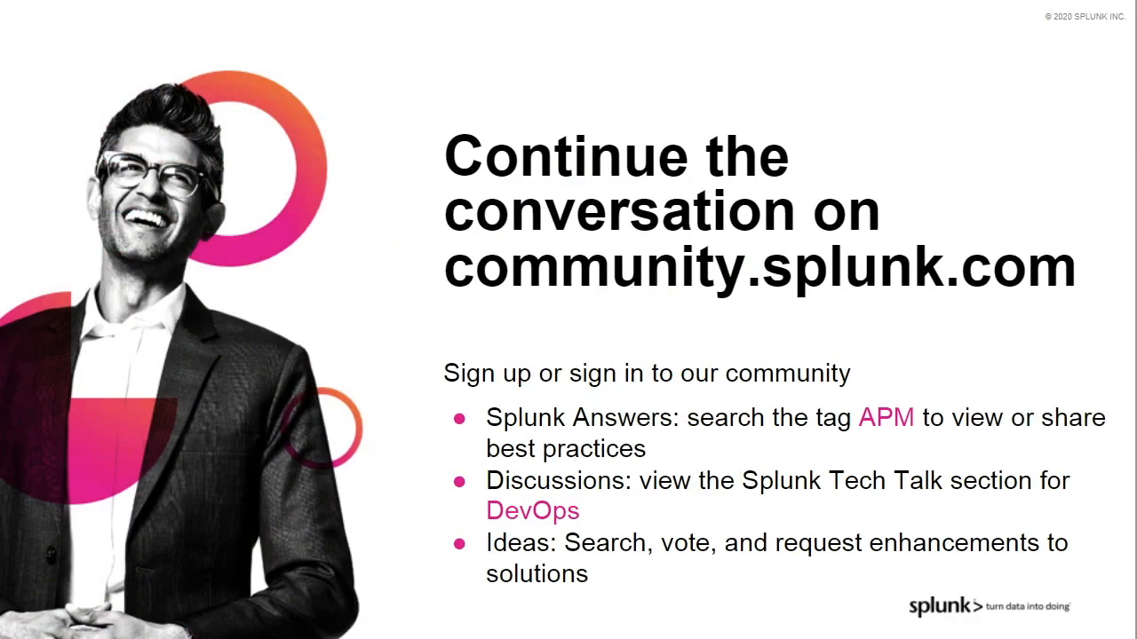